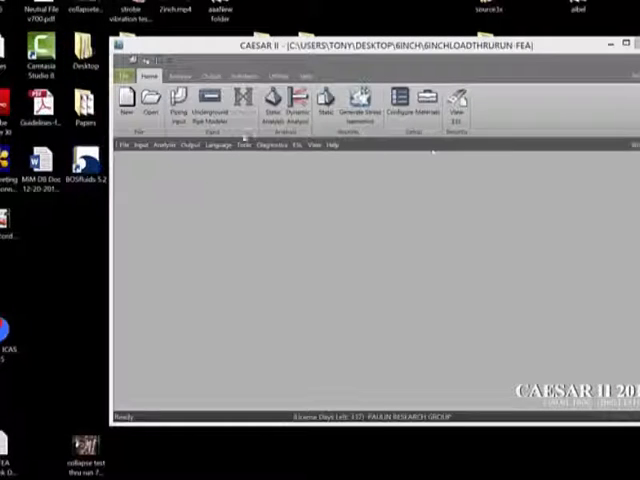
# Open the 6INCHLOADTHRURUN.C2 model and view its 6-inch tee in piping input.
pyautogui.click(152, 102)
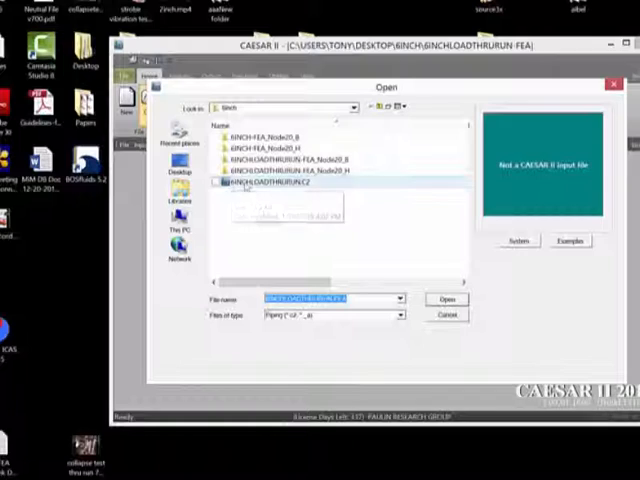
pyautogui.click(446, 299)
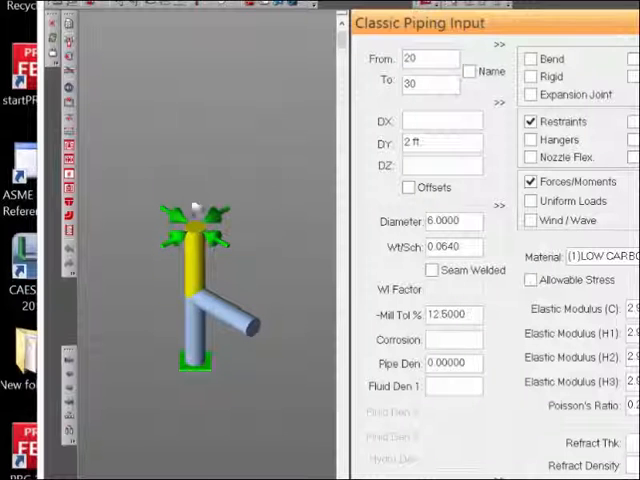
pyautogui.moveTo(197, 208)
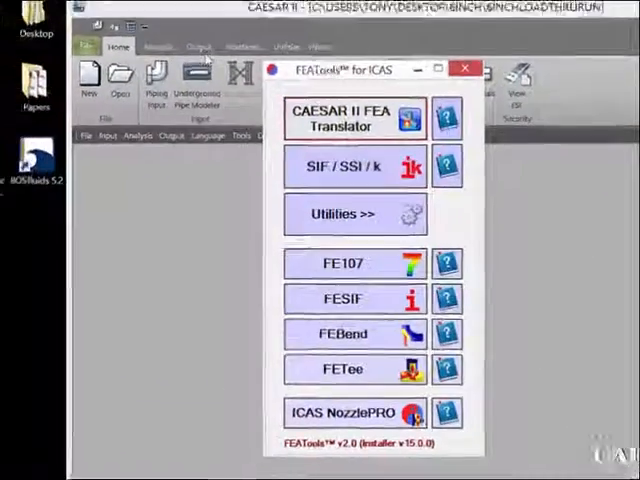
# Load 6INCHLOADTHRURUN._A into the FEATools CAESAR II FEA Translator.
pyautogui.click(354, 117)
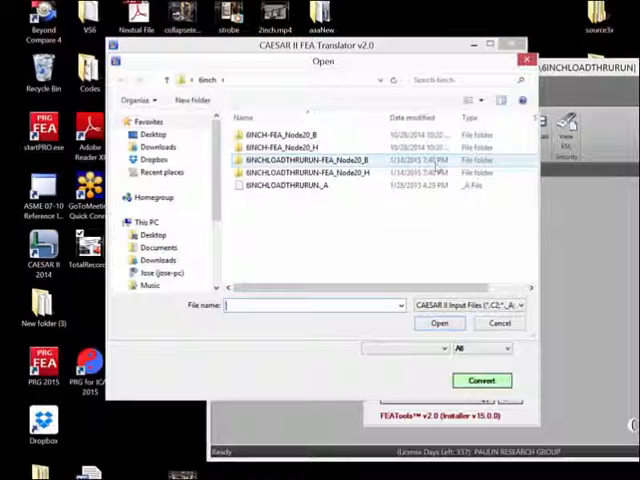
pyautogui.click(300, 184)
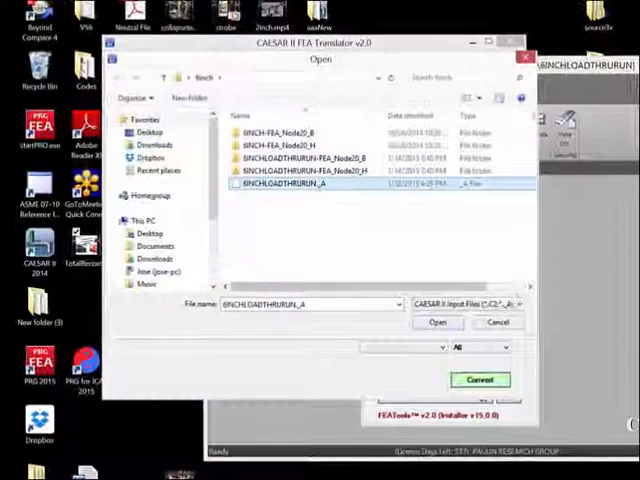
pyautogui.click(437, 322)
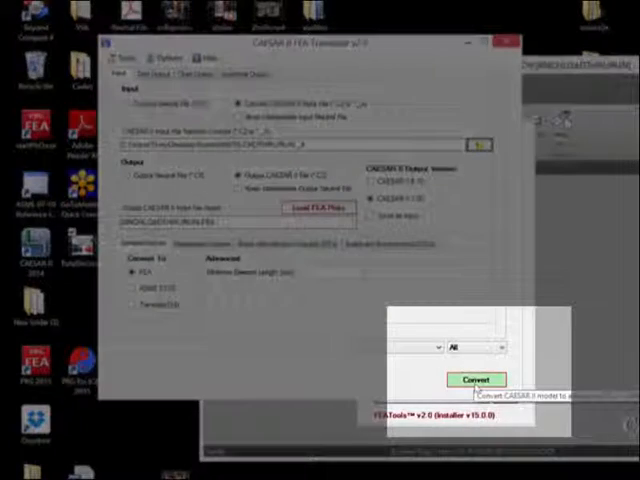
# Convert the model to FEA-based SIFs, creating 6INCHLOADTHRURUN-FEA.C2, and acknowledge success.
pyautogui.click(474, 379)
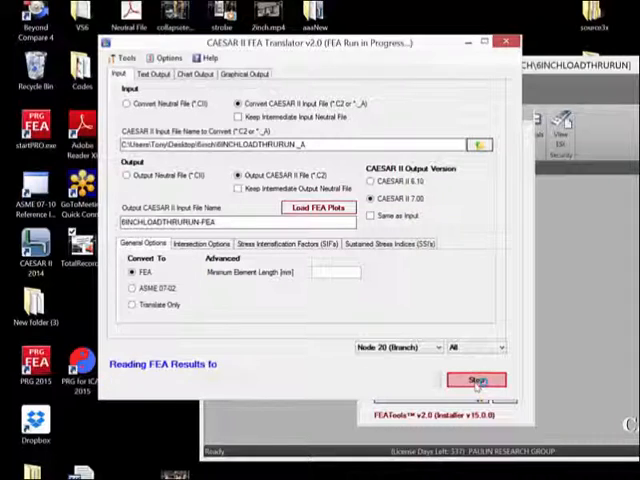
pyautogui.click(476, 380)
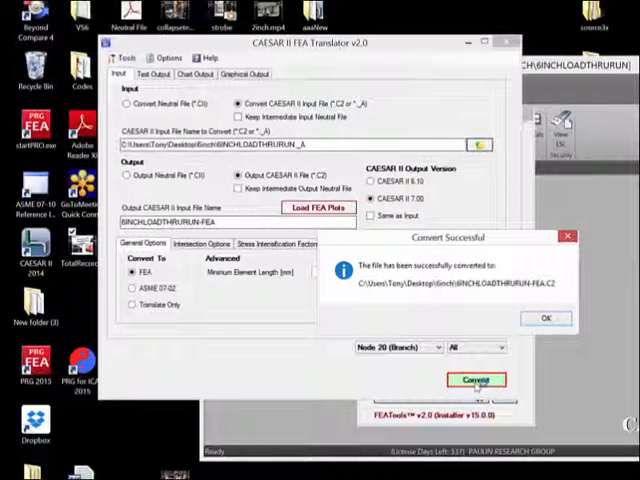
pyautogui.click(545, 318)
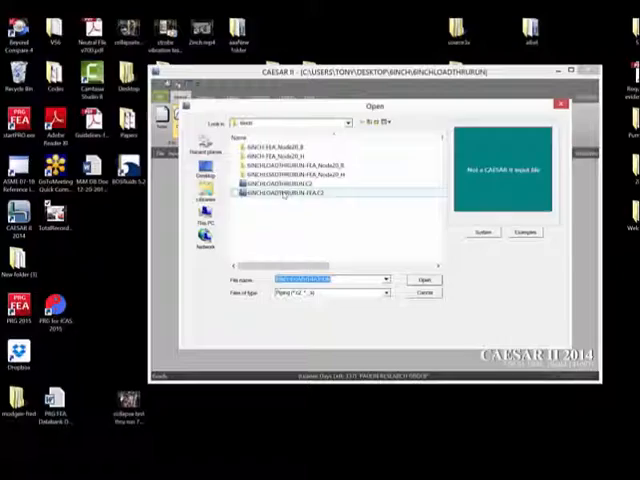
# Open 6INCHLOADTHRURUN-FEA.C2 and run the batch analysis through element generation.
pyautogui.click(423, 279)
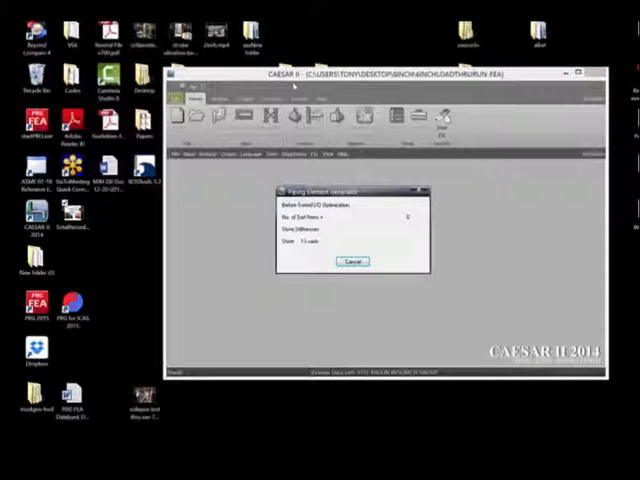
pyautogui.click(350, 261)
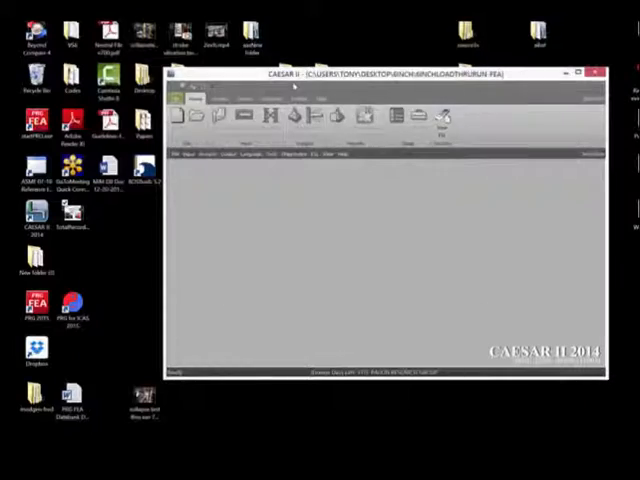